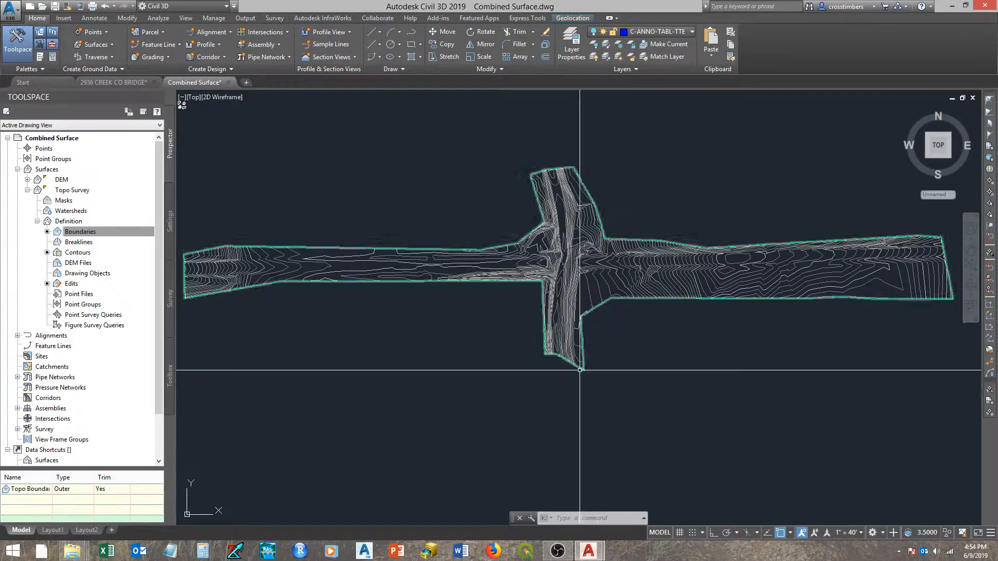
{"action": "mouse_move", "coordinate": [605, 367]}
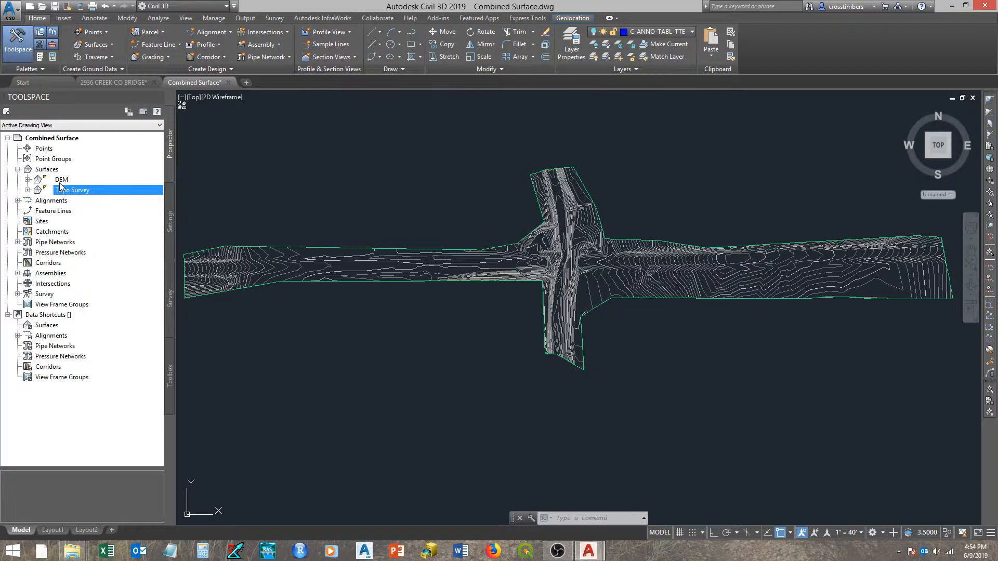
Create a new TIN surface named 'Combined Surface' from the Surfaces collection
{"action": "right_click", "coordinate": [45, 168]}
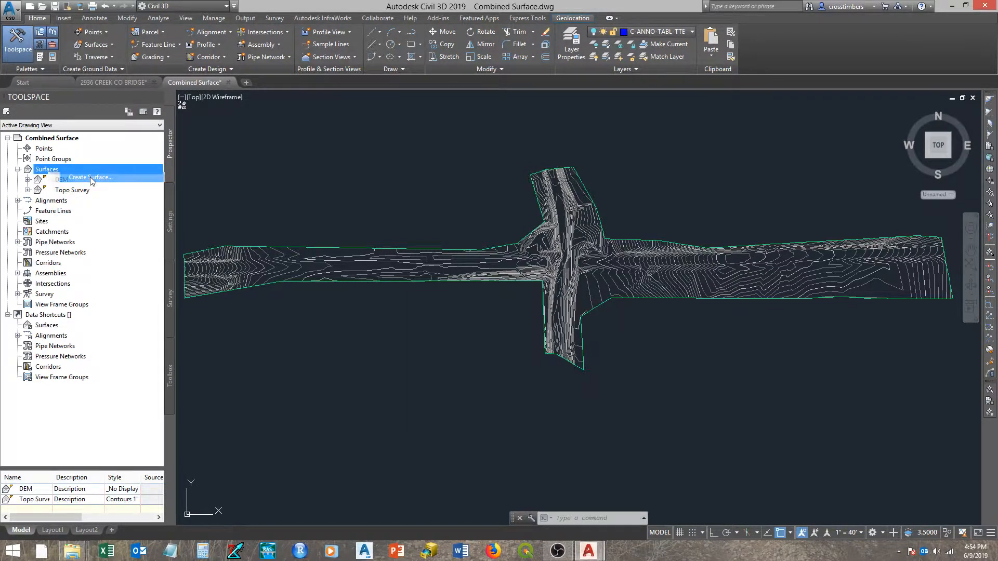
{"action": "left_click", "coordinate": [89, 177]}
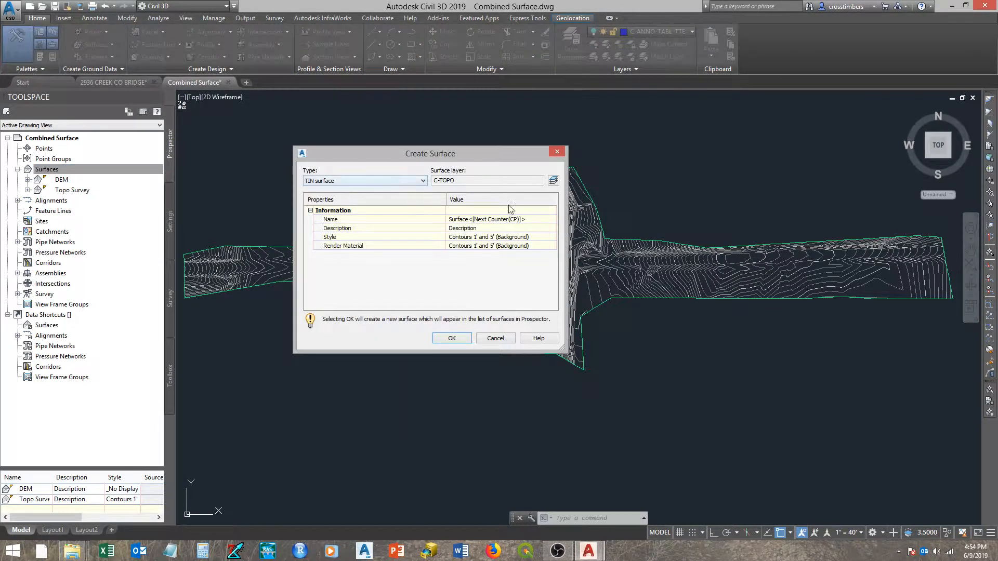
{"action": "left_click", "coordinate": [497, 219]}
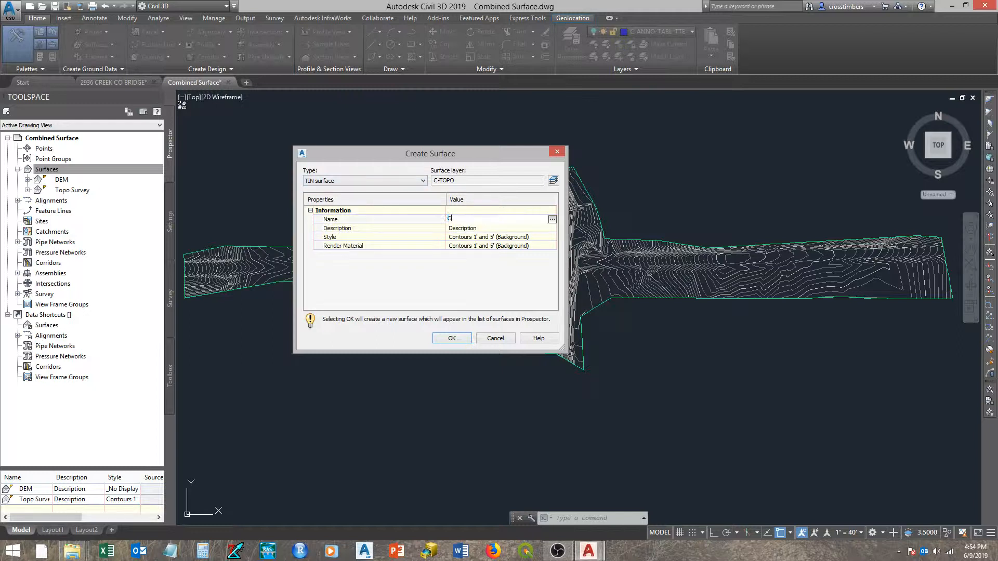
{"action": "type", "text": "ombined S"}
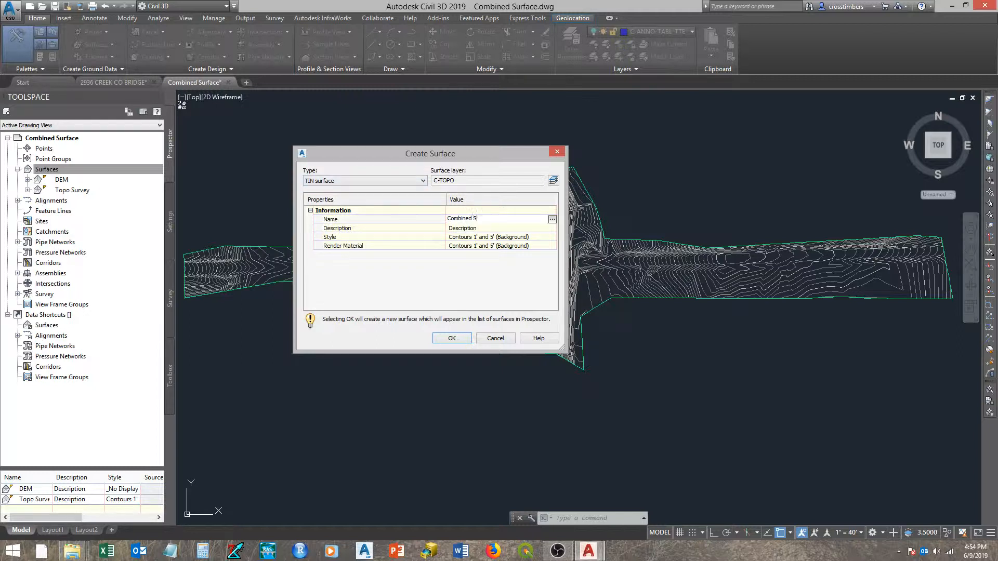
{"action": "type", "text": "urface"}
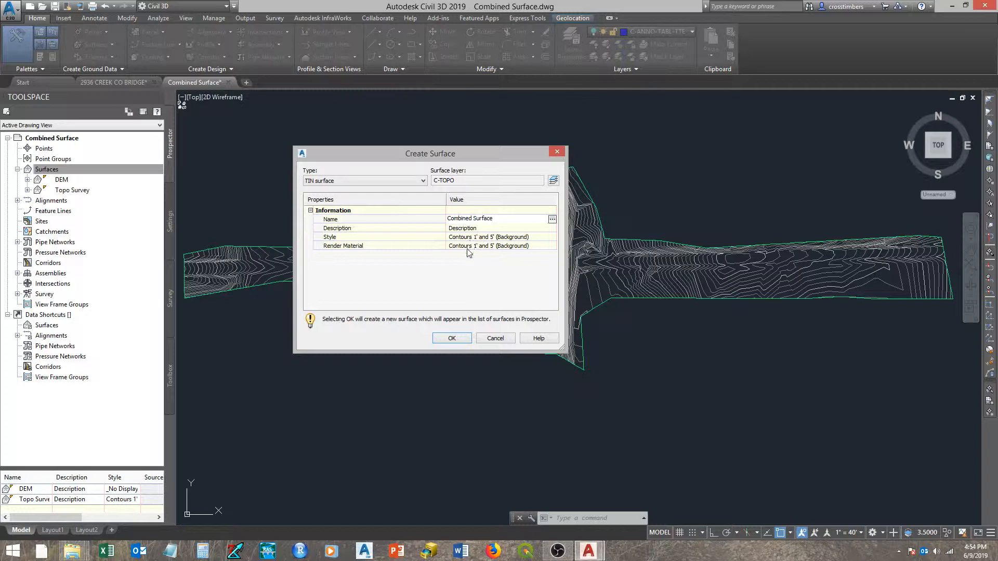
{"action": "left_click", "coordinate": [451, 338]}
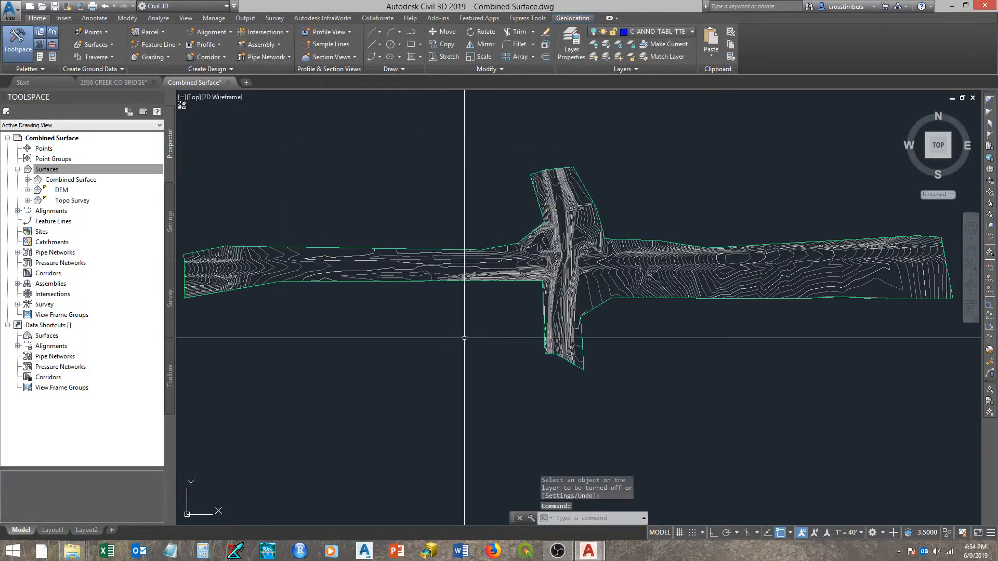
Expand Combined Surface in Prospector to show its Definition items
{"action": "left_click", "coordinate": [46, 169]}
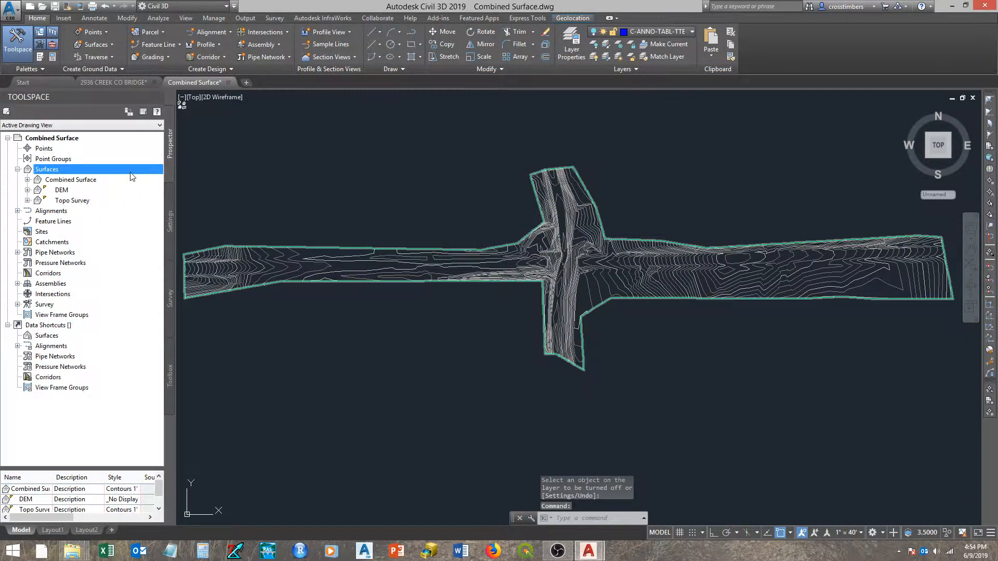
{"action": "mouse_move", "coordinate": [120, 174]}
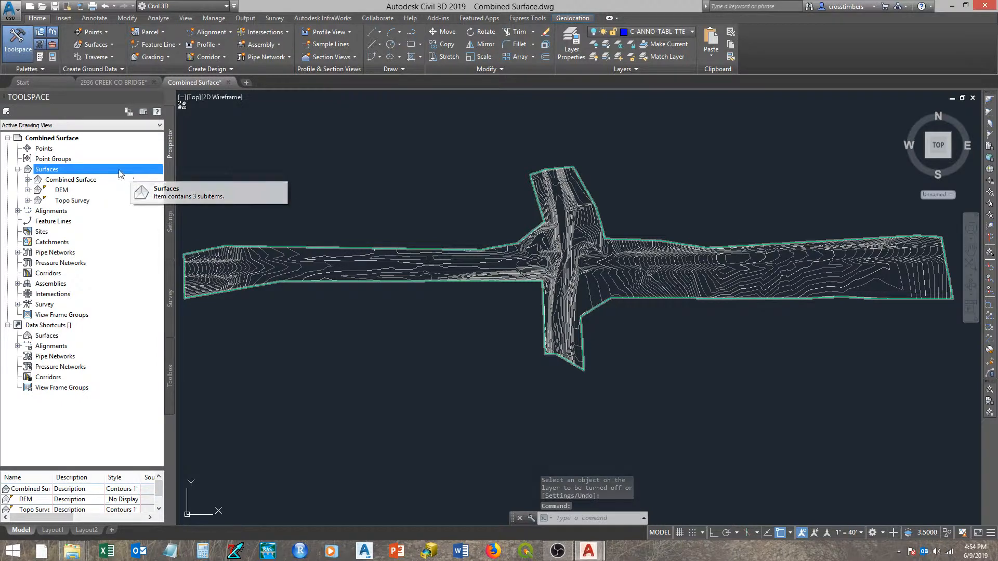
{"action": "left_click", "coordinate": [27, 180]}
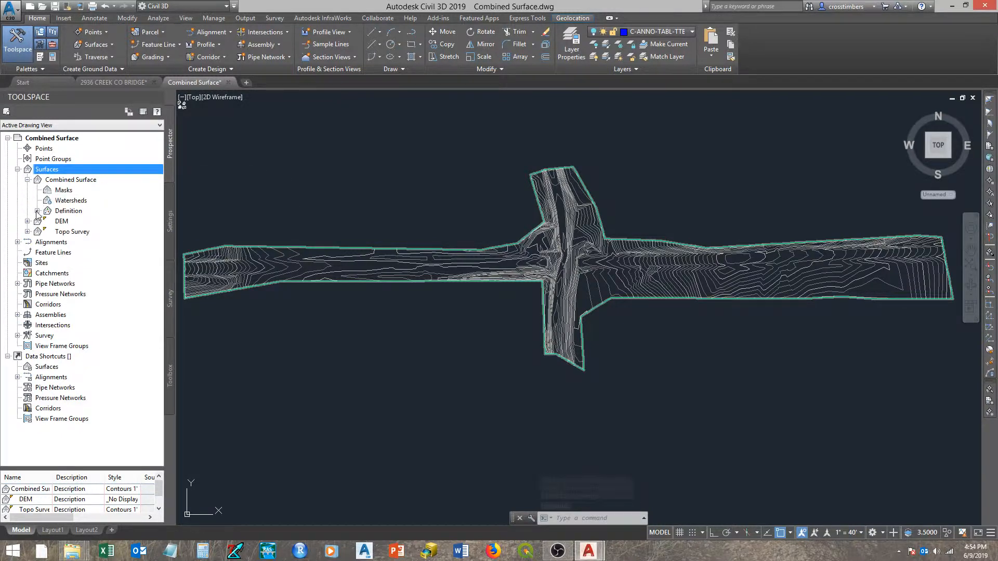
{"action": "left_click", "coordinate": [38, 211]}
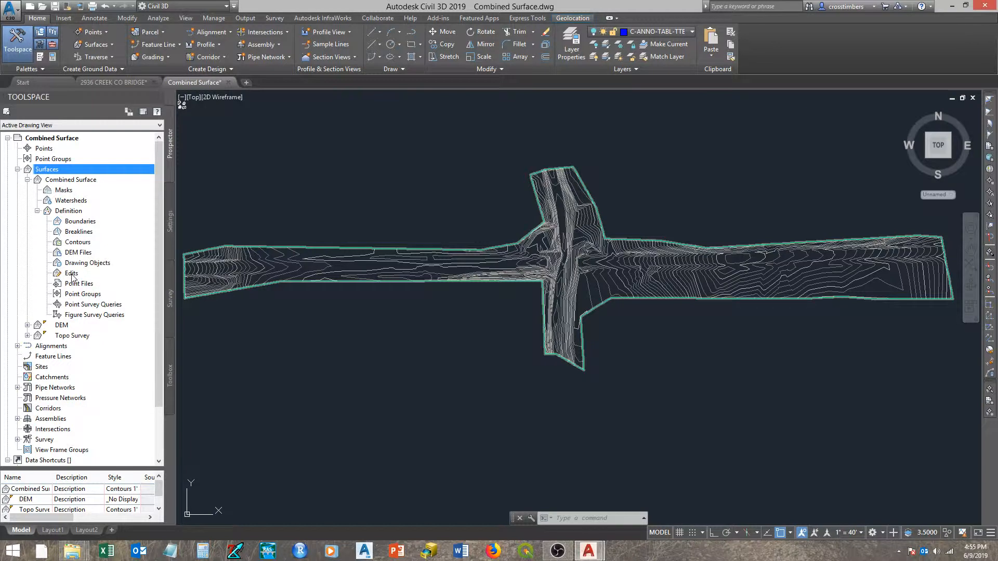
Paste the DEM surface into Combined Surface via the Edits collection
{"action": "right_click", "coordinate": [71, 274]}
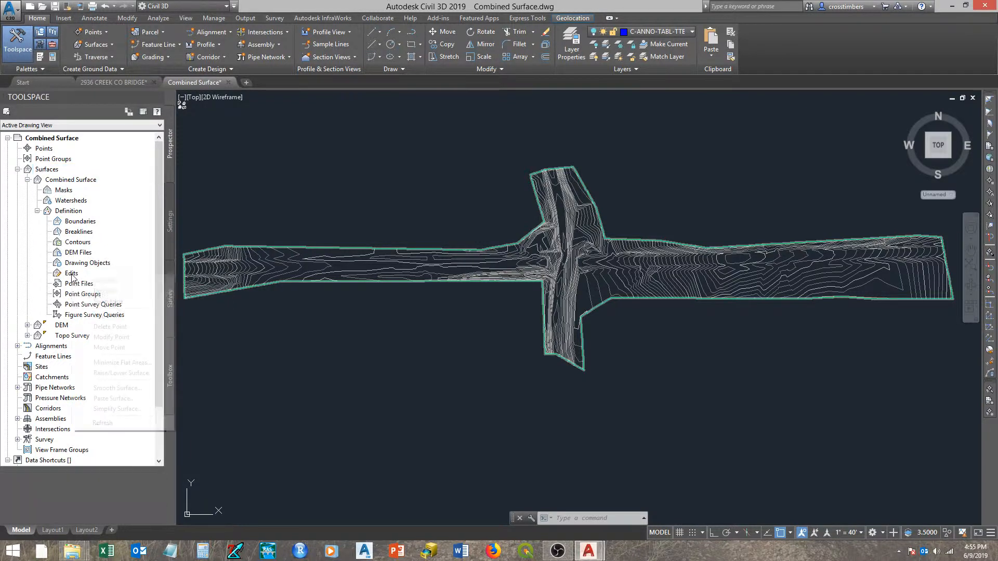
{"action": "right_click", "coordinate": [70, 273]}
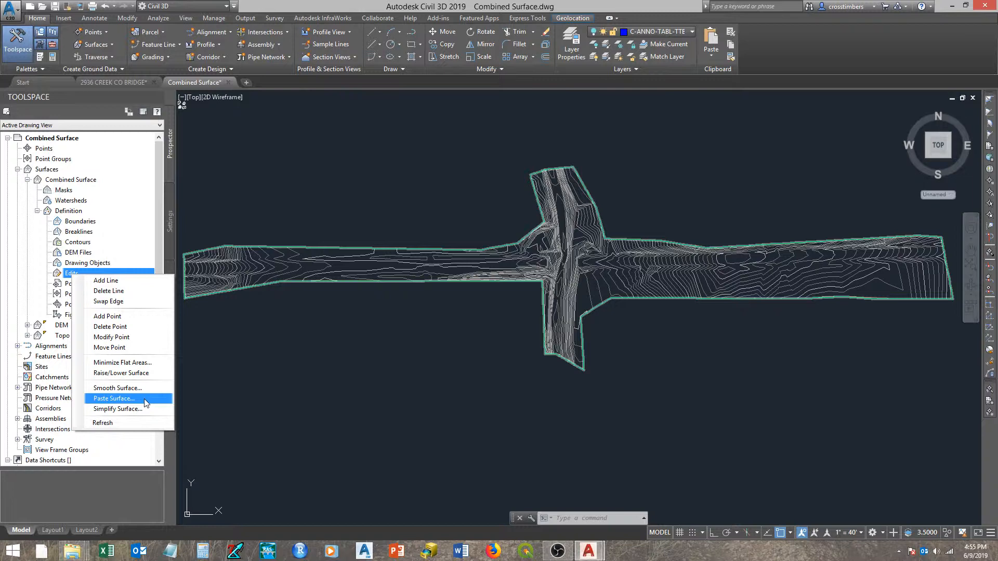
{"action": "left_click", "coordinate": [114, 399]}
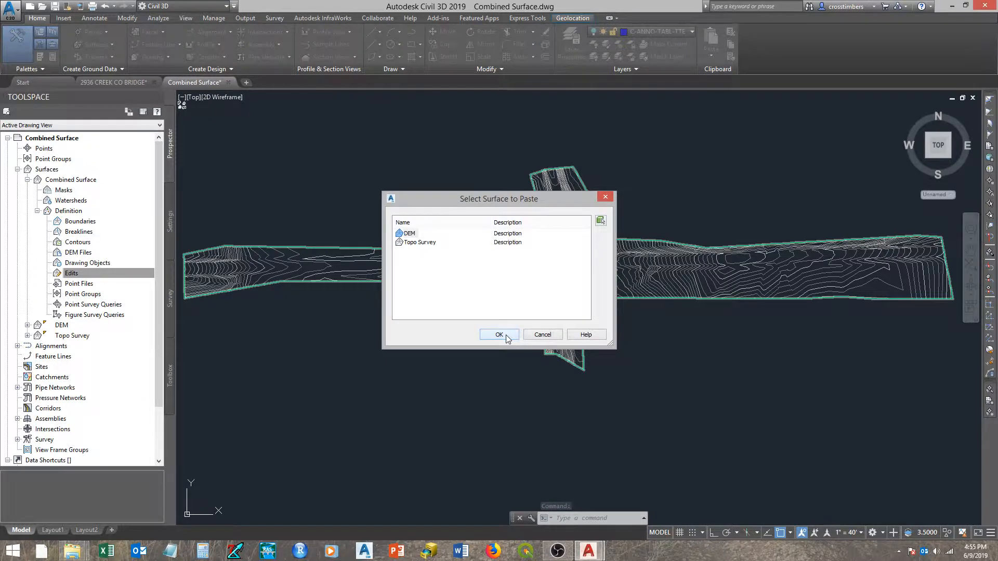
{"action": "left_click", "coordinate": [499, 335]}
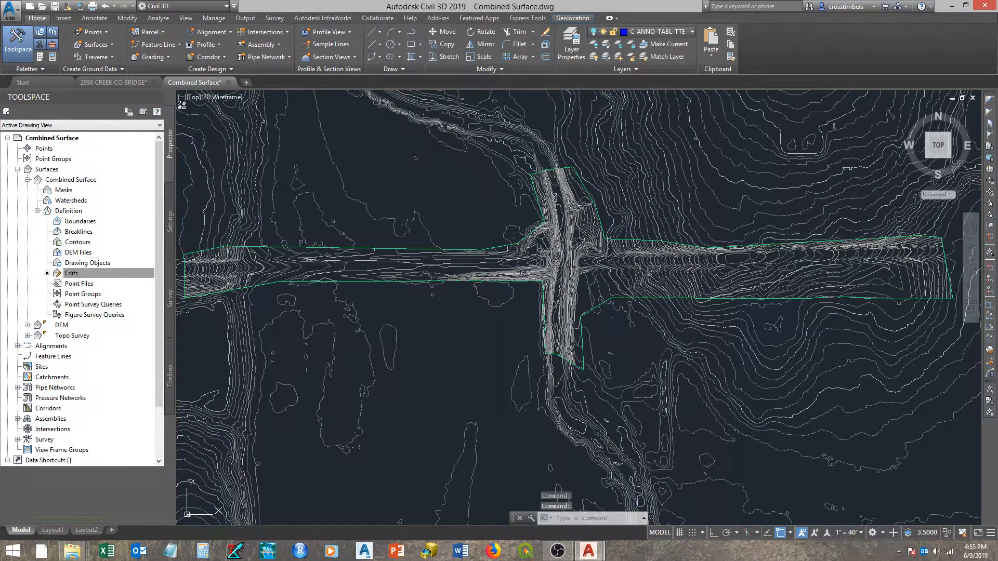
Paste the Topo Survey surface into Combined Surface as a second edit after the DEM
{"action": "left_click", "coordinate": [72, 273]}
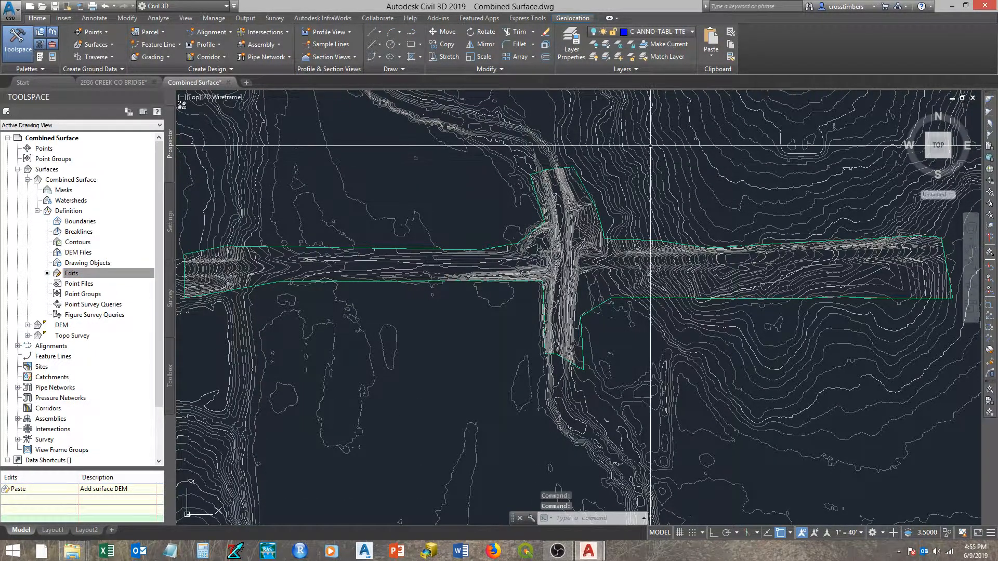
{"action": "left_click", "coordinate": [72, 274]}
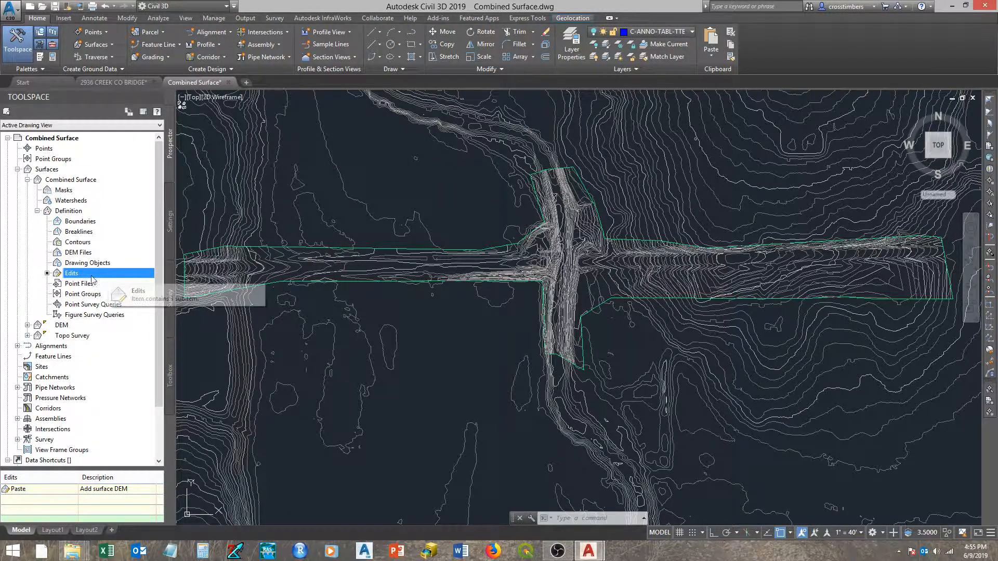
{"action": "right_click", "coordinate": [72, 274]}
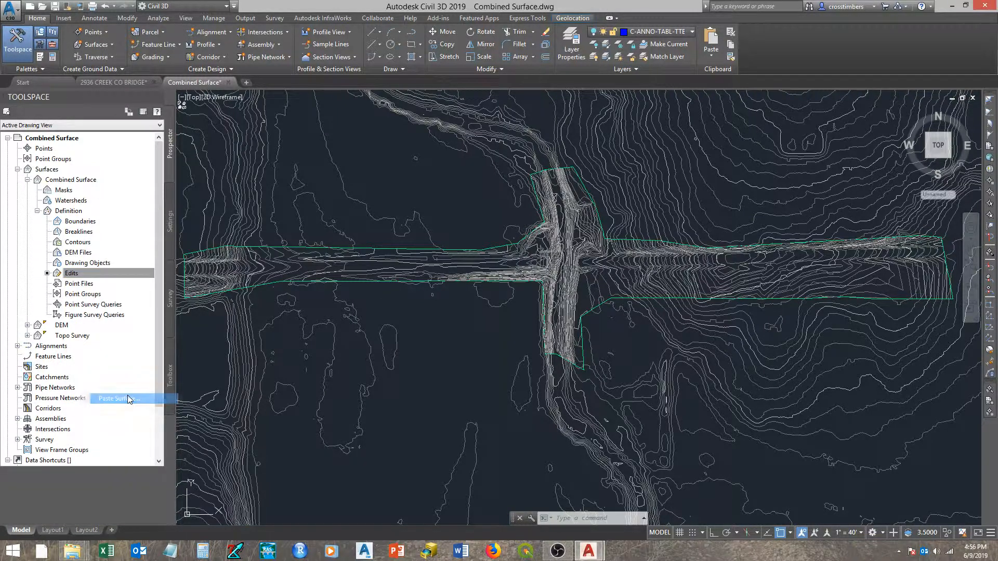
{"action": "left_click", "coordinate": [118, 398]}
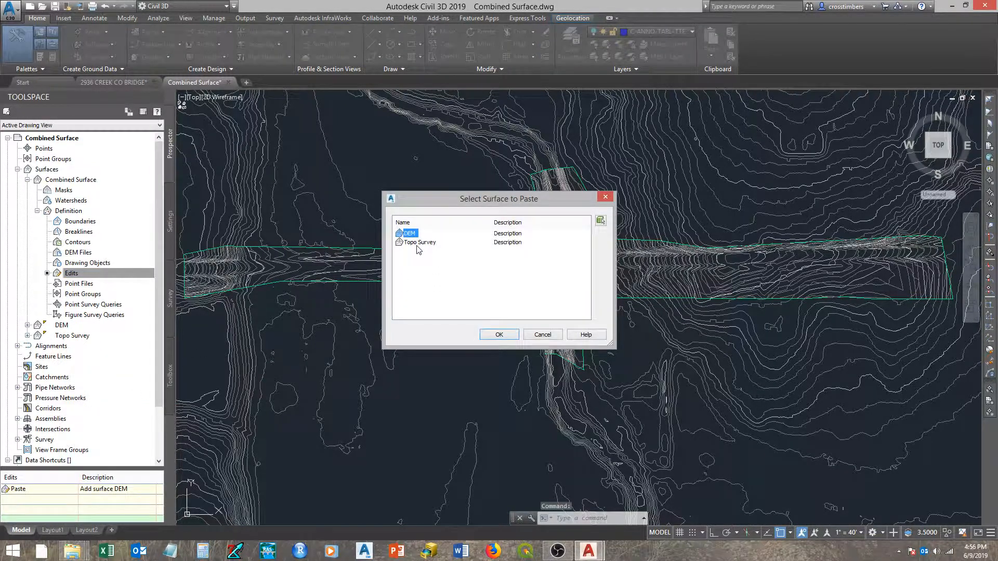
{"action": "left_click", "coordinate": [419, 243]}
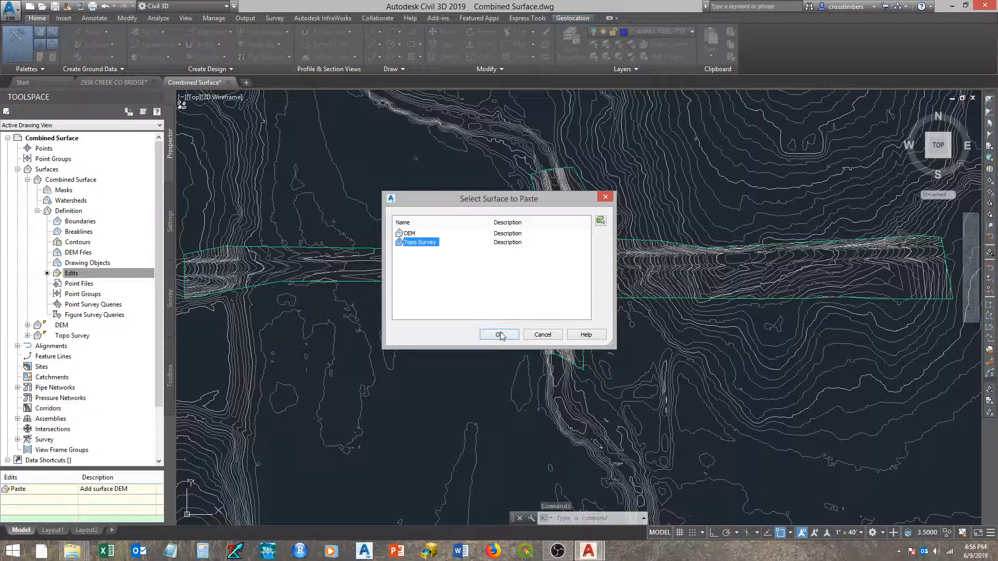
{"action": "left_click", "coordinate": [499, 334]}
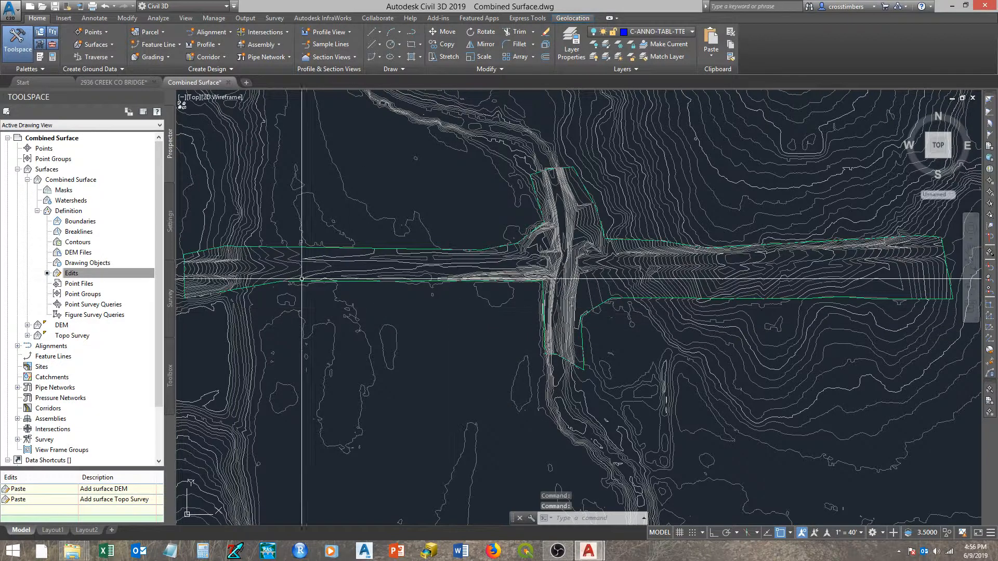
{"action": "left_click", "coordinate": [71, 274]}
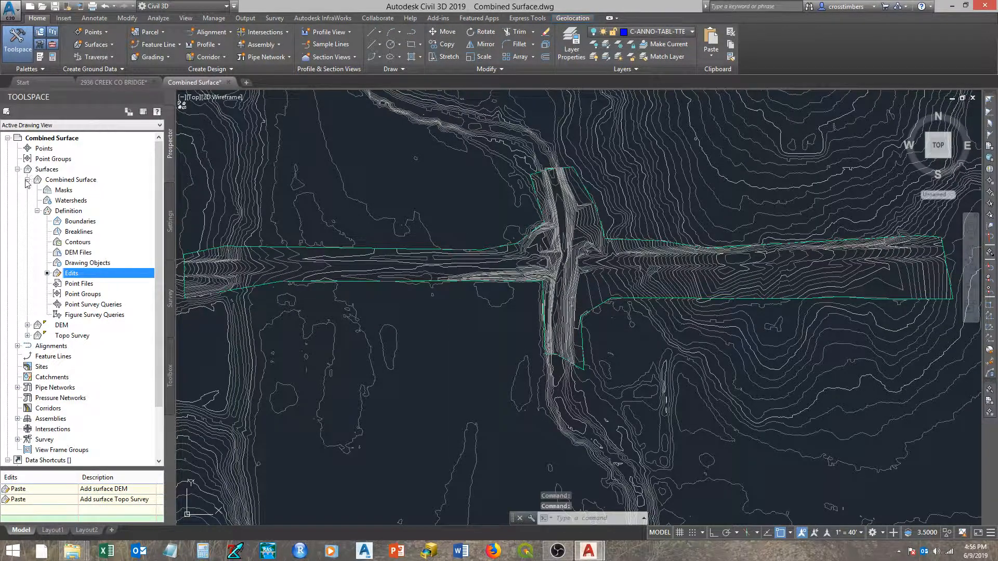
Select Combined Surface in the drawing from its Prospector entry
{"action": "right_click", "coordinate": [72, 336]}
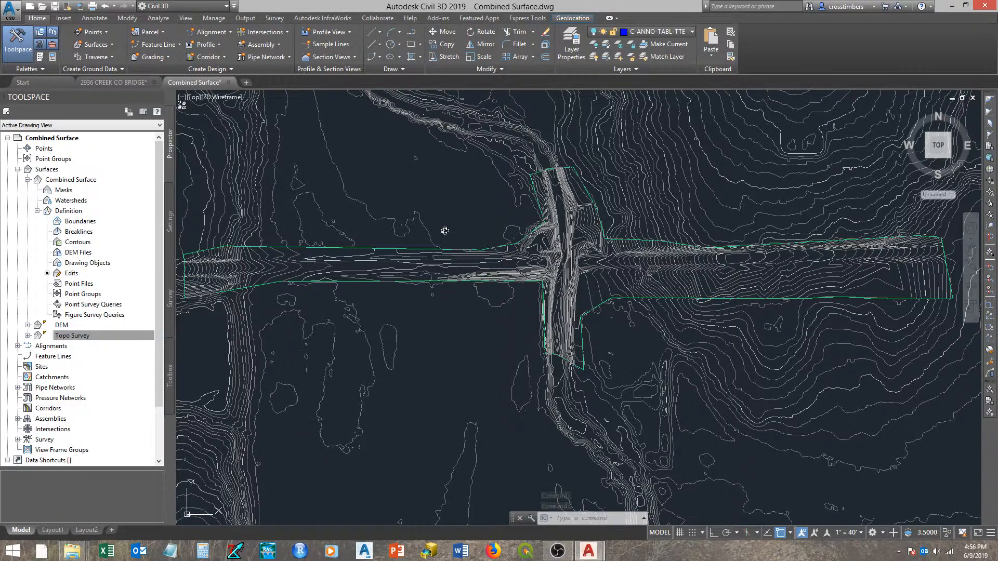
{"action": "left_click", "coordinate": [447, 276]}
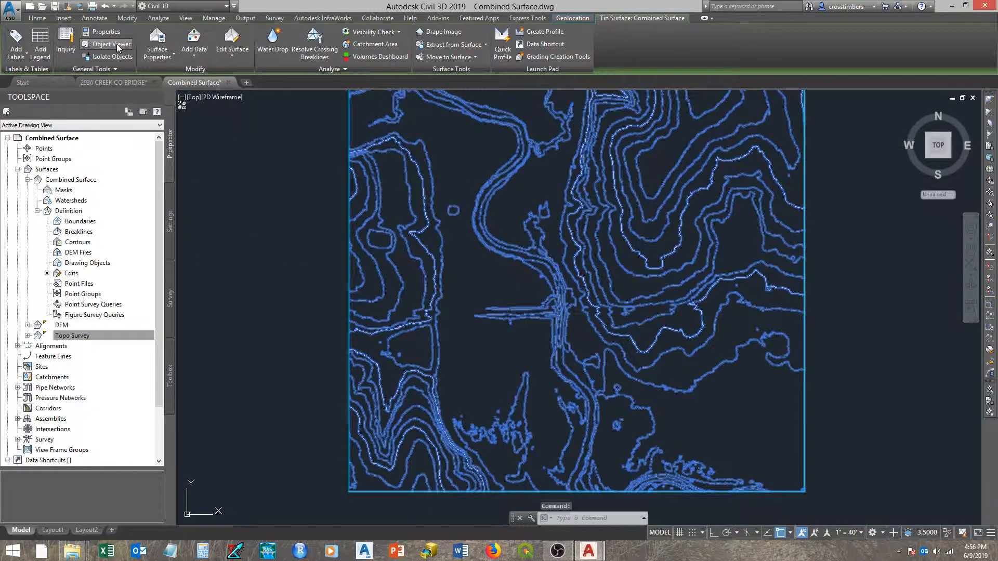
{"action": "left_click", "coordinate": [107, 43]}
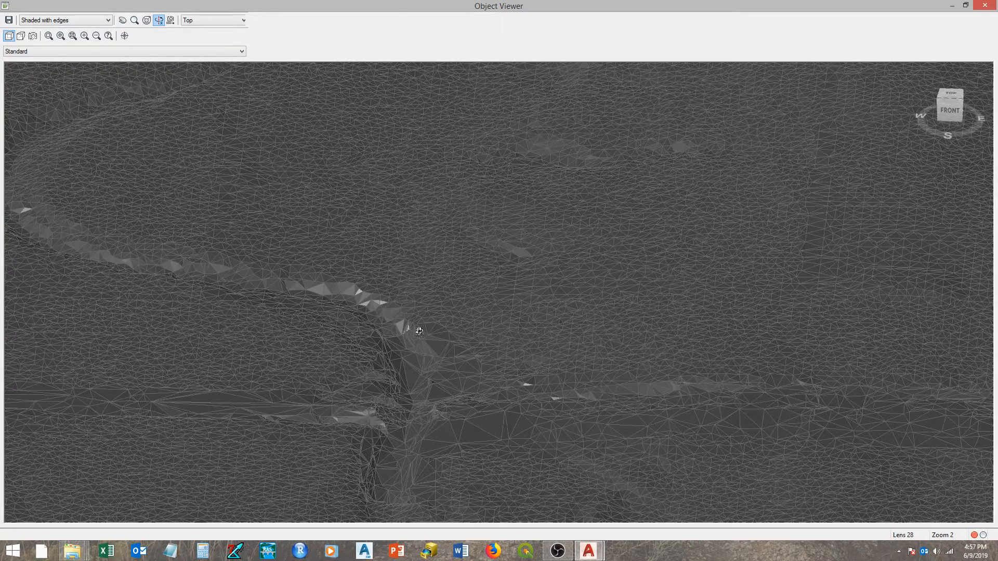
{"action": "left_click_drag", "start_coordinate": [419, 330], "coordinate": [319, 365]}
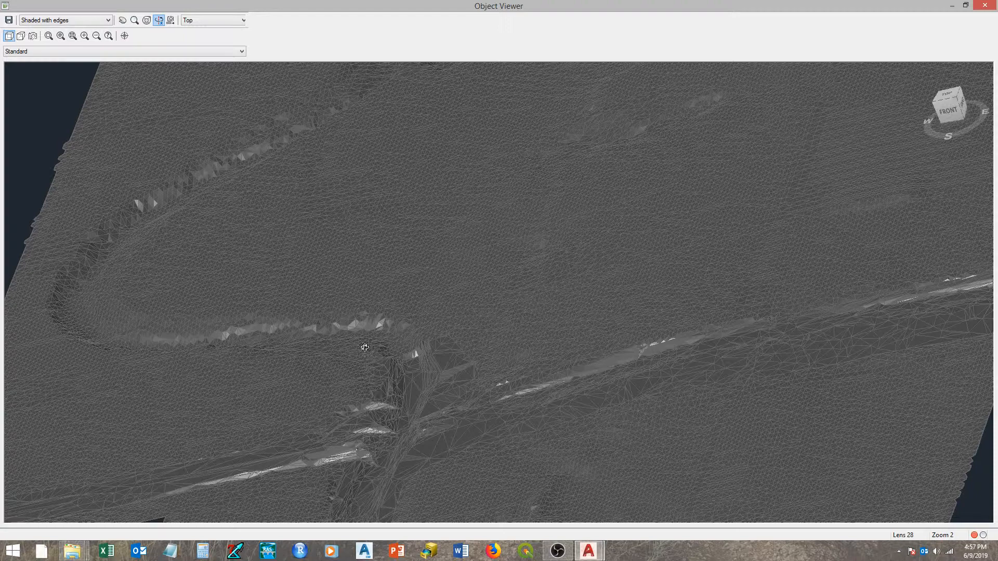
{"action": "mouse_move", "coordinate": [387, 349]}
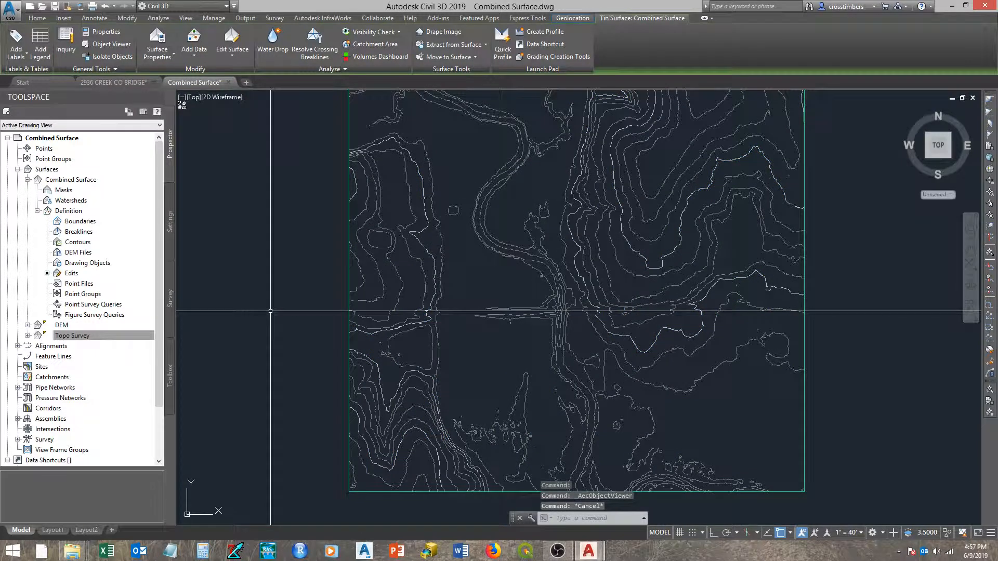
{"action": "left_click", "coordinate": [38, 18]}
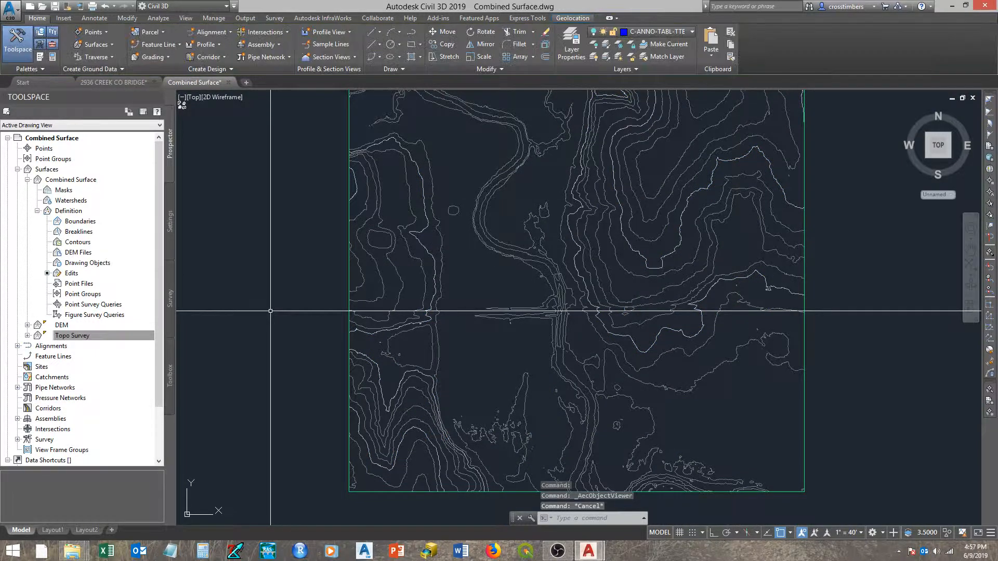